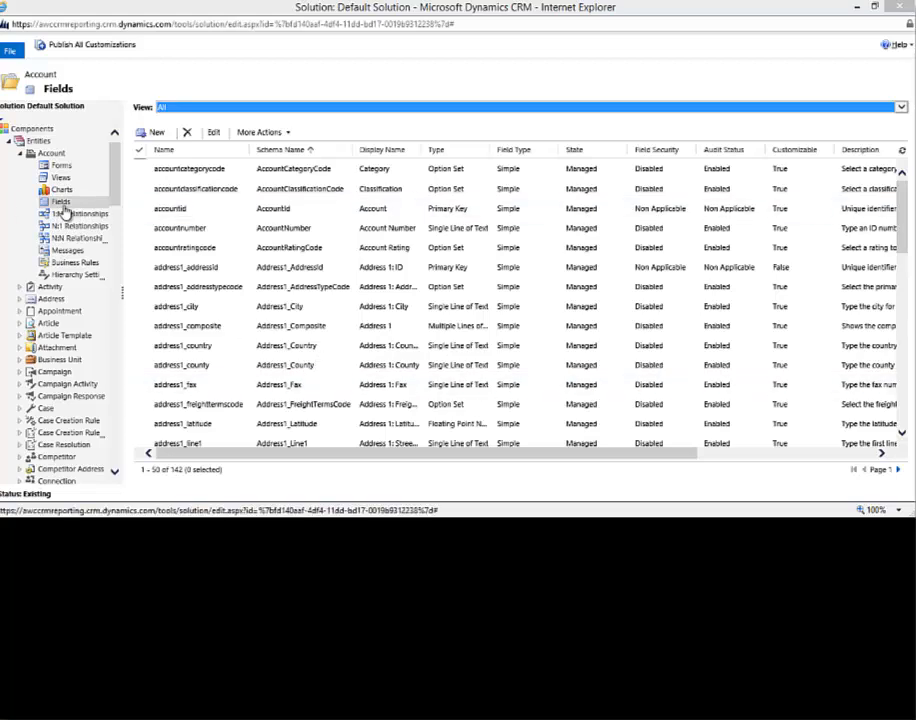
pyautogui.moveTo(76, 212)
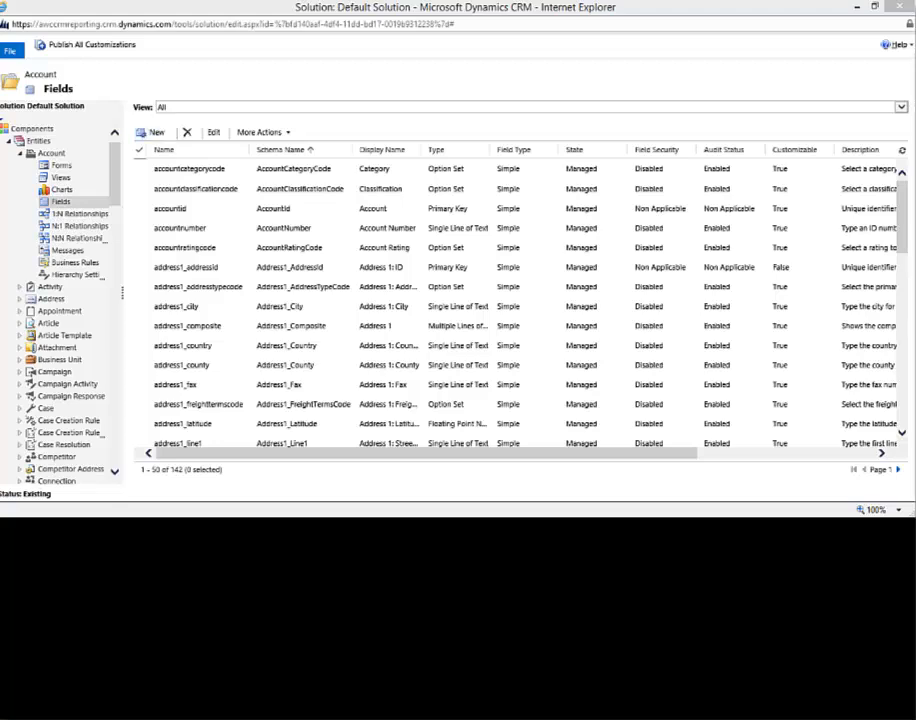
# - Create a new Account field '6 Month Anniversary Date' with the Date and Time data type
pyautogui.click(152, 132)
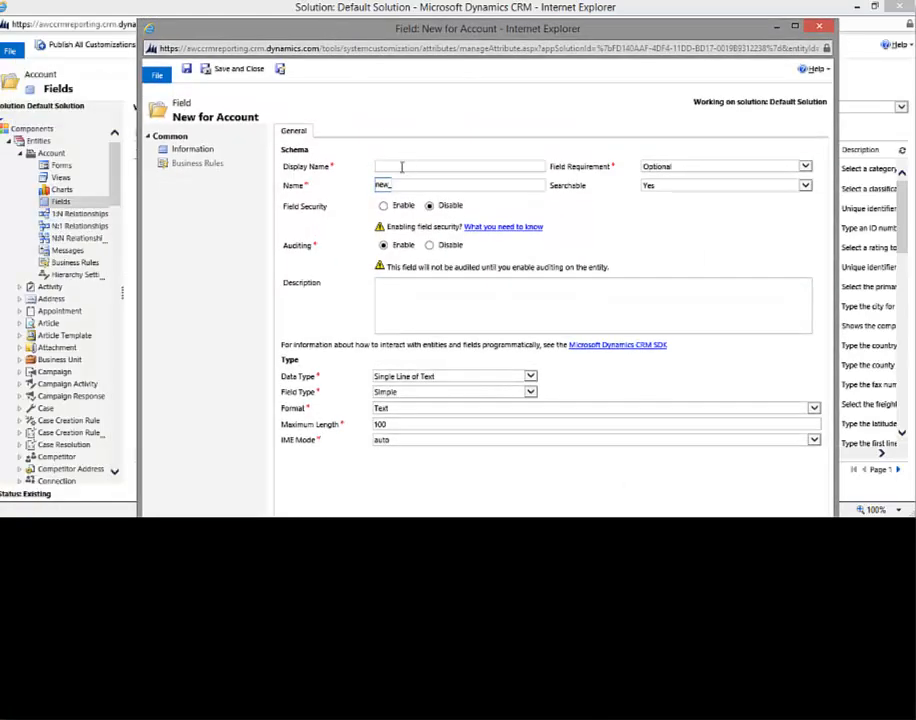
pyautogui.write('6 Month Anniversary Date')
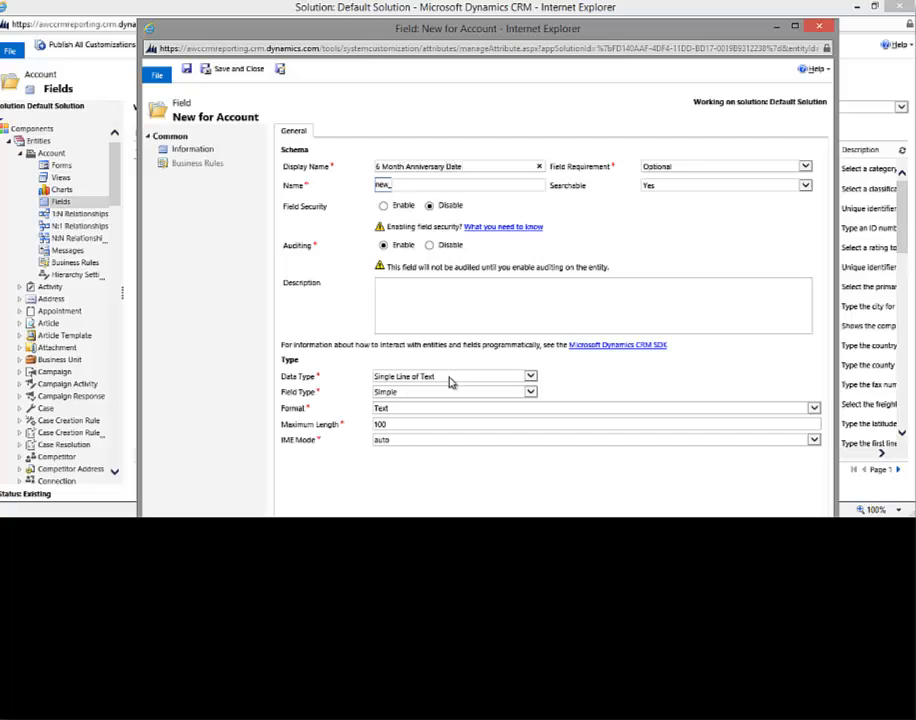
pyautogui.click(532, 376)
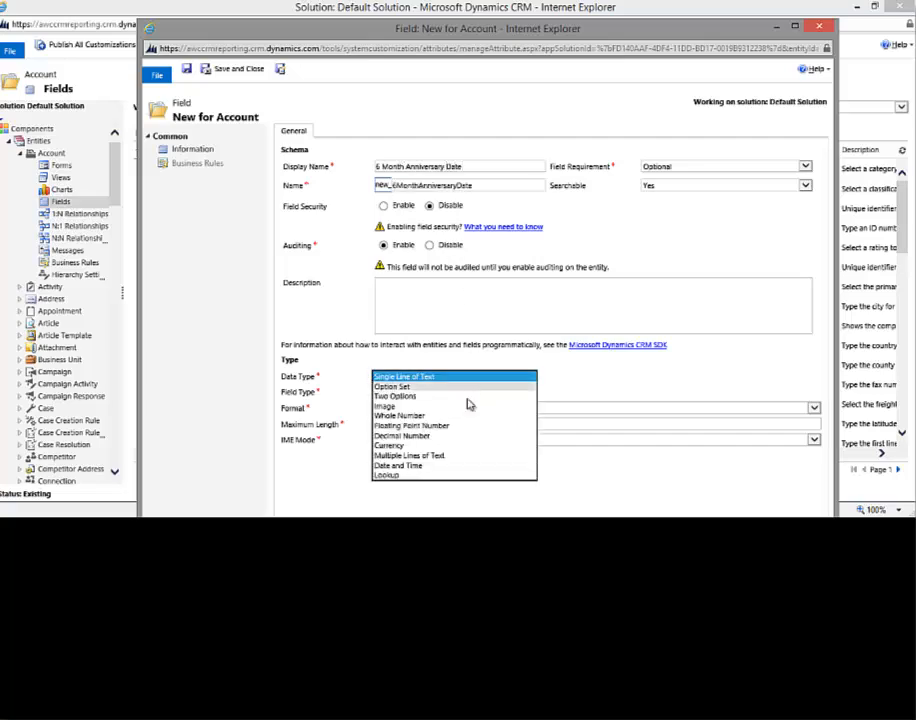
pyautogui.click(400, 464)
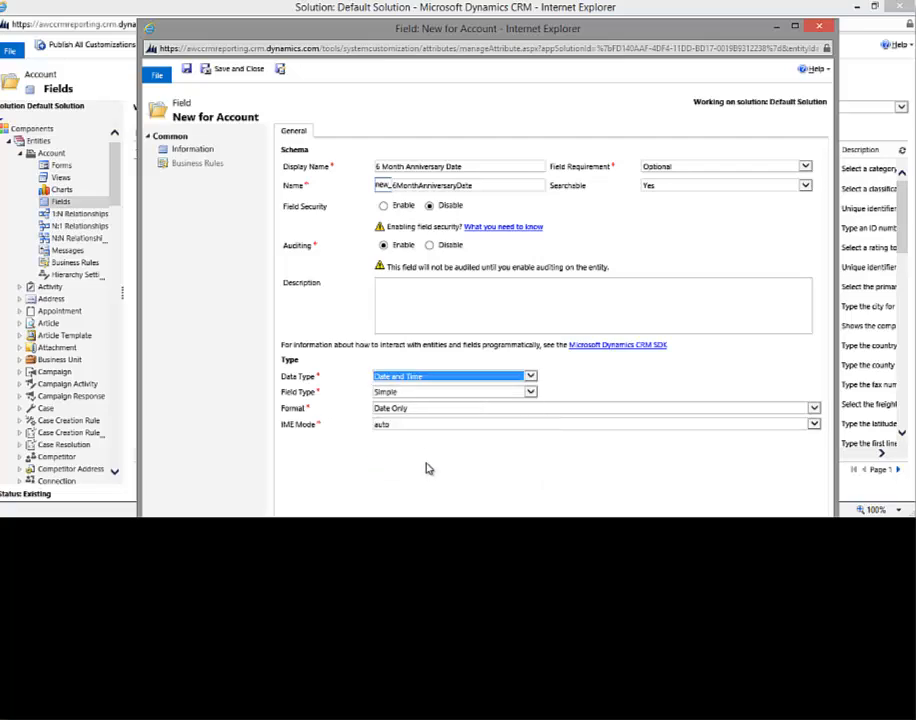
pyautogui.moveTo(316, 364)
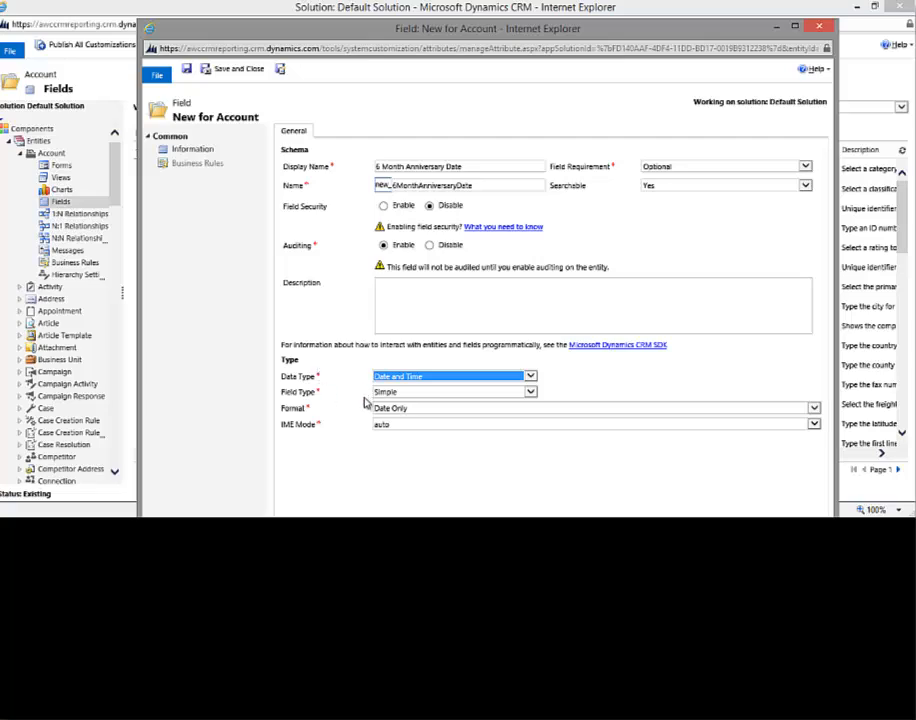
pyautogui.moveTo(540, 398)
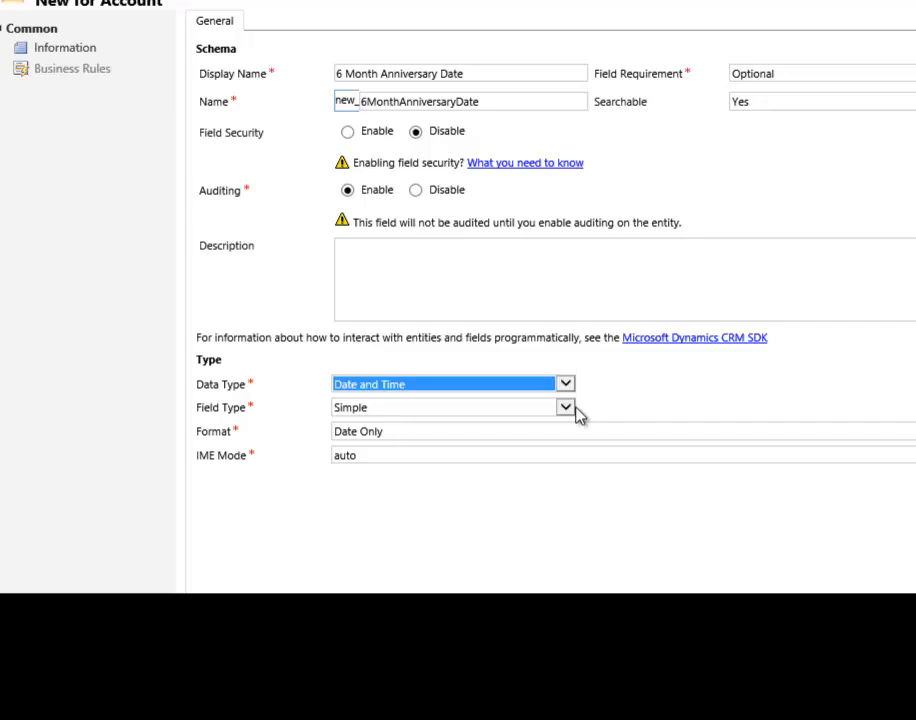
pyautogui.moveTo(568, 414)
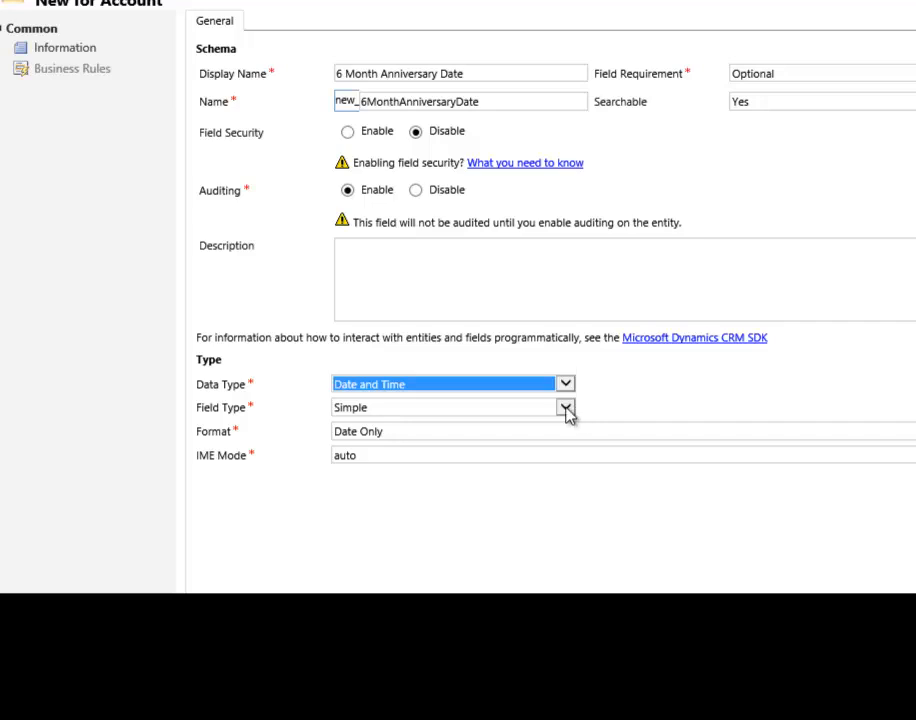
# - Show the field type choices (Simple, Calculated, Rollup) for the new field
pyautogui.click(564, 408)
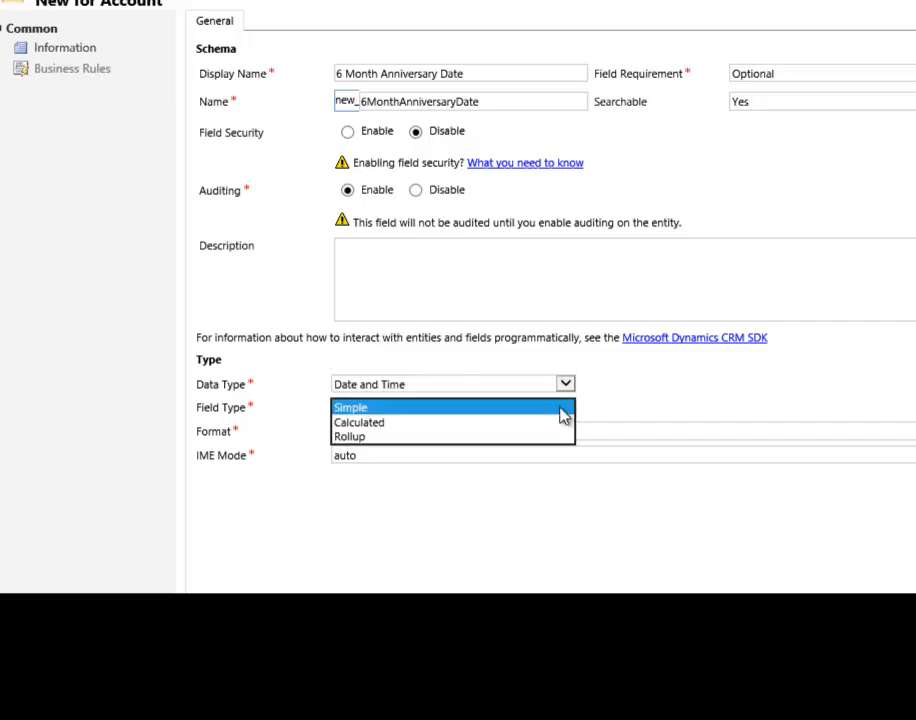
pyautogui.moveTo(480, 422)
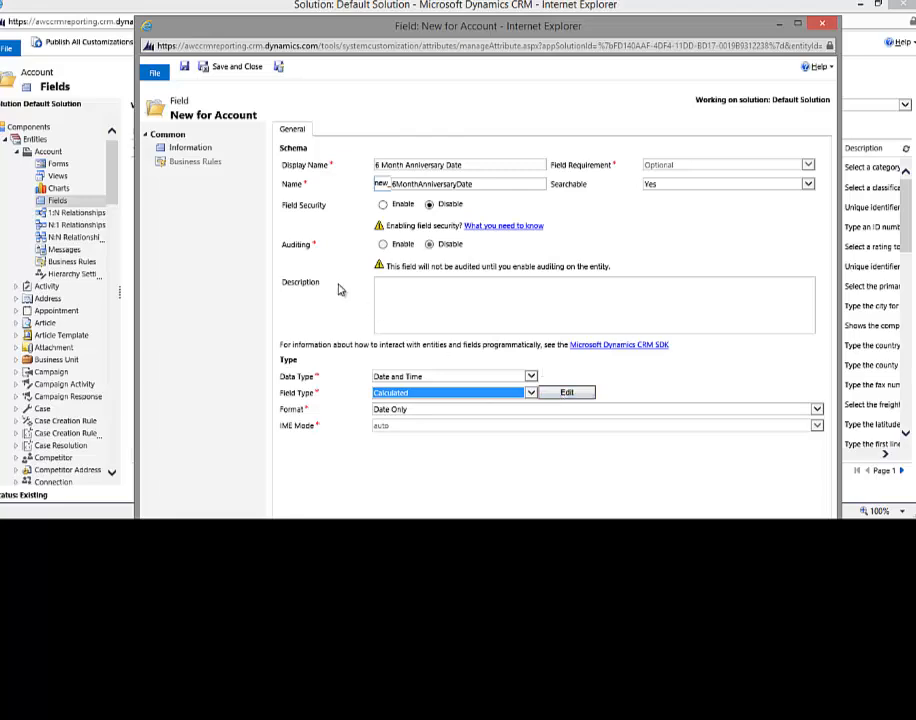
pyautogui.moveTo(184, 68)
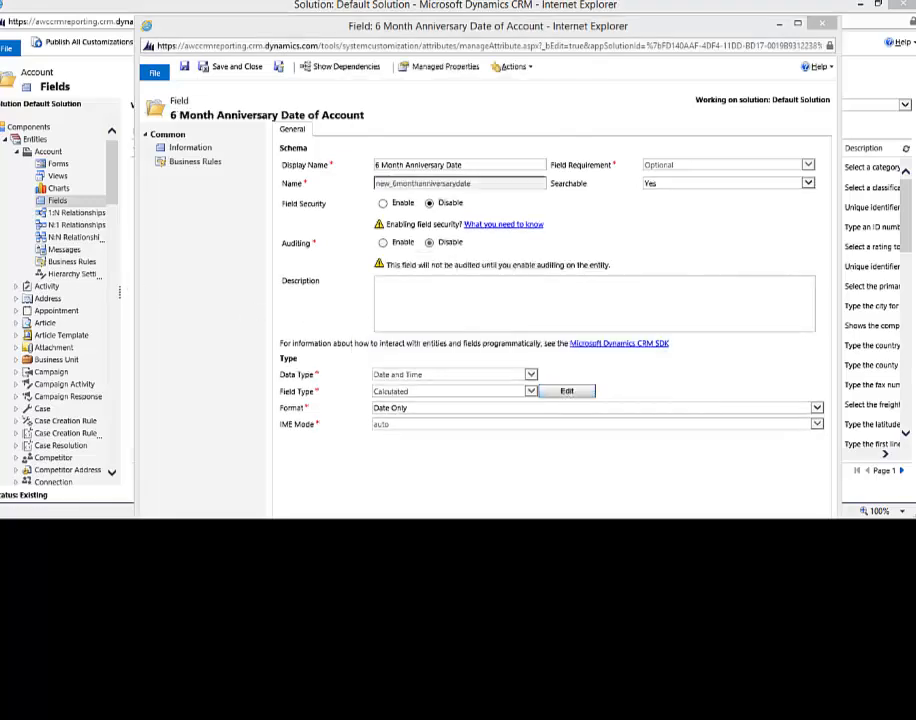
# - Bring up the calculated field definition editor for 6 Month Anniversary Date
pyautogui.click(568, 390)
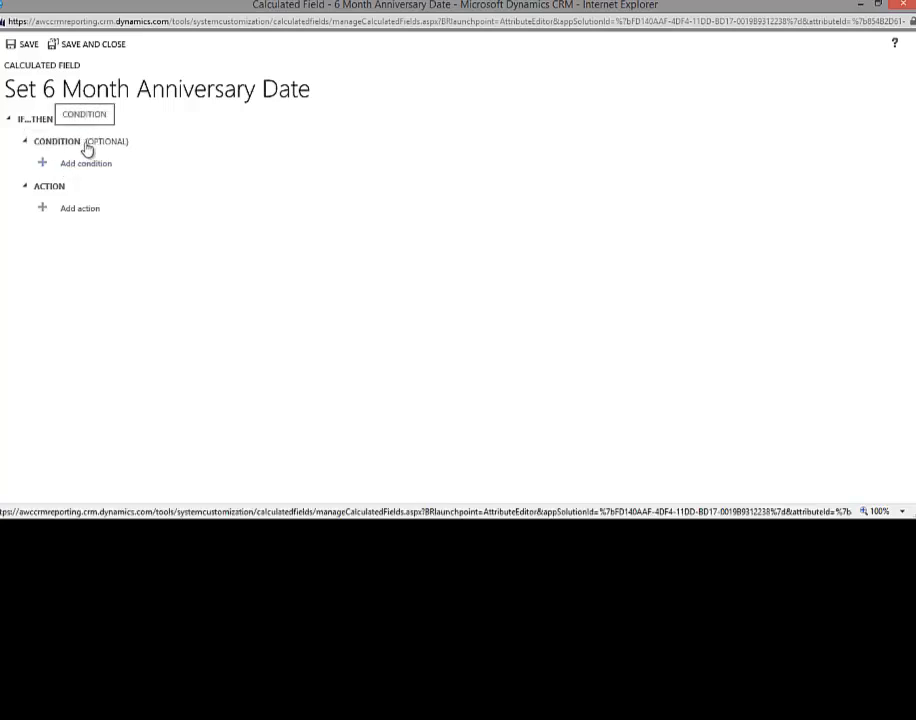
pyautogui.moveTo(80, 208)
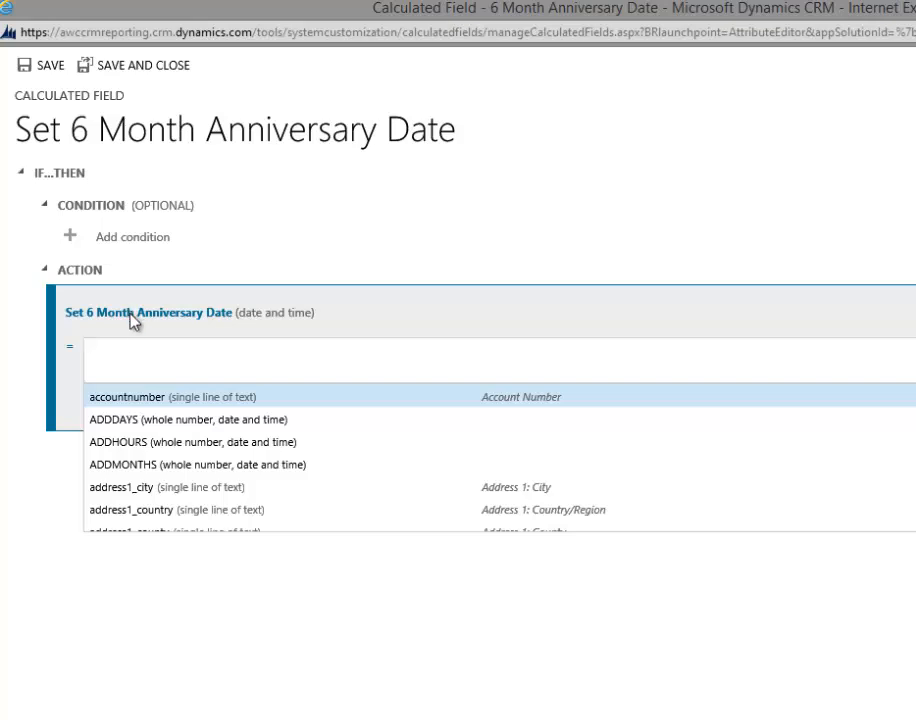
# - Write the action formula ADDMONTHS(6, createdon) for the calculated field
pyautogui.click(92, 350)
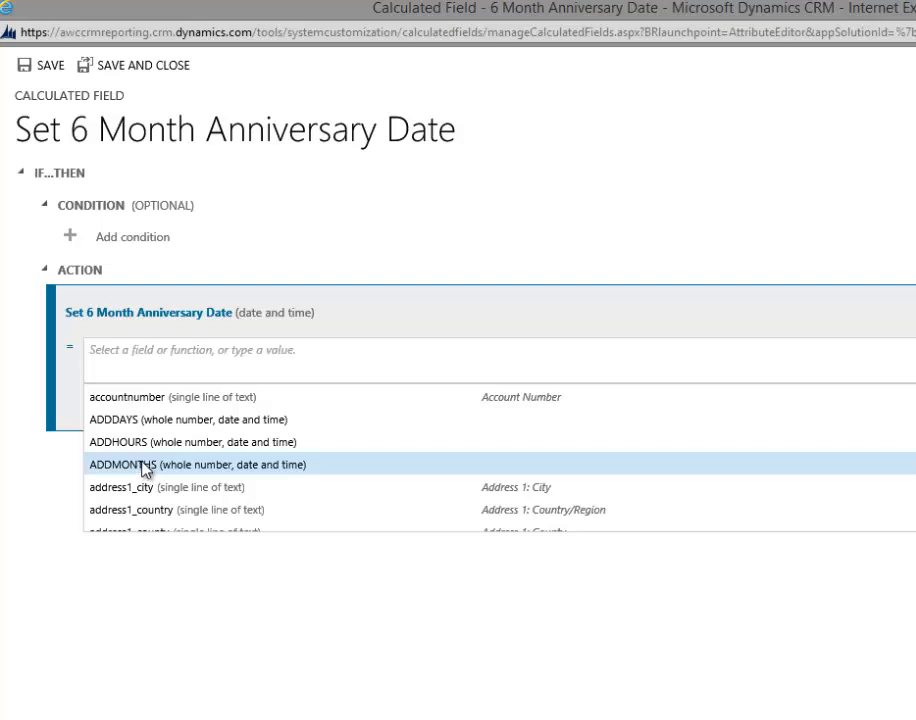
pyautogui.click(196, 464)
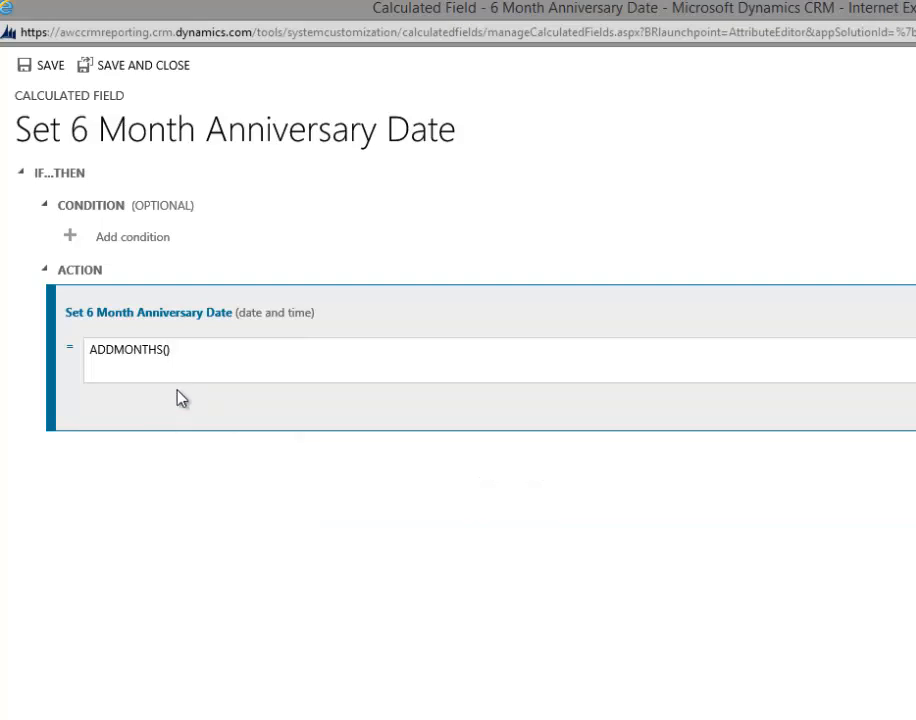
pyautogui.write('6')
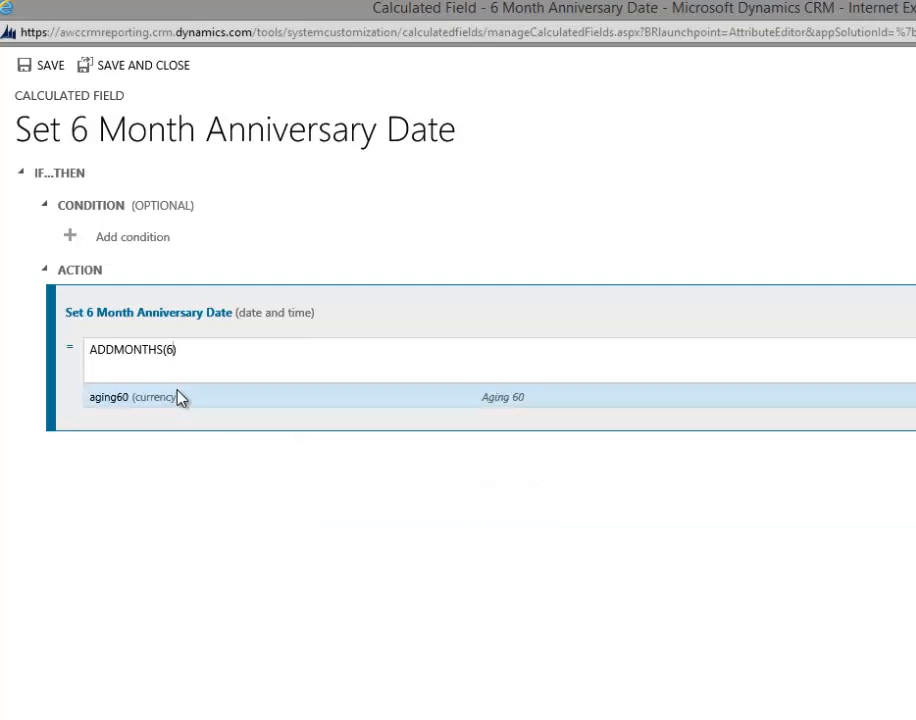
pyautogui.write(',')
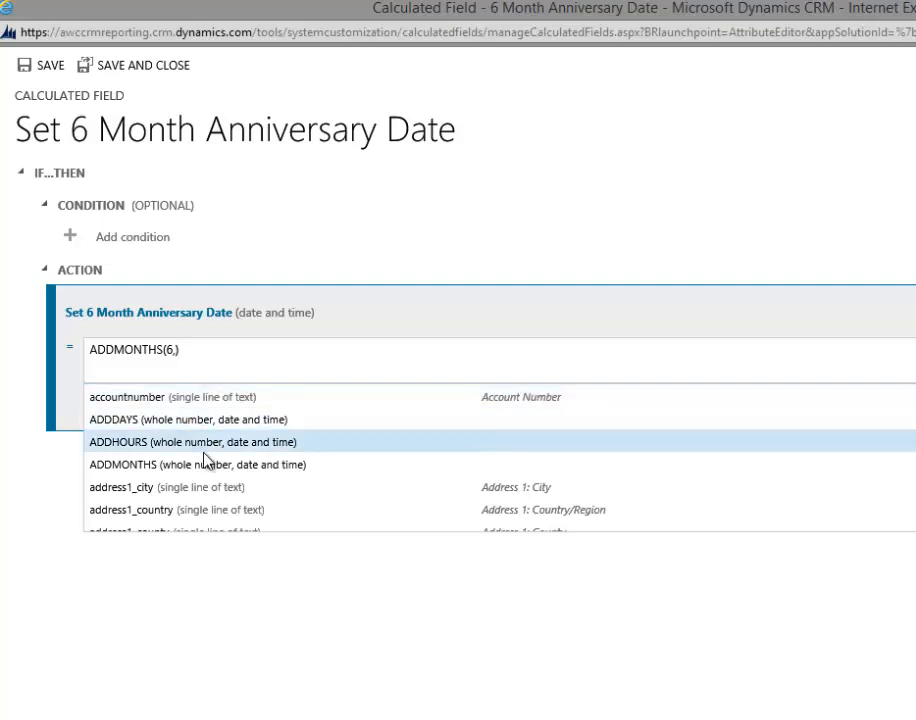
pyautogui.scroll(-3)
pyautogui.write('createdon')
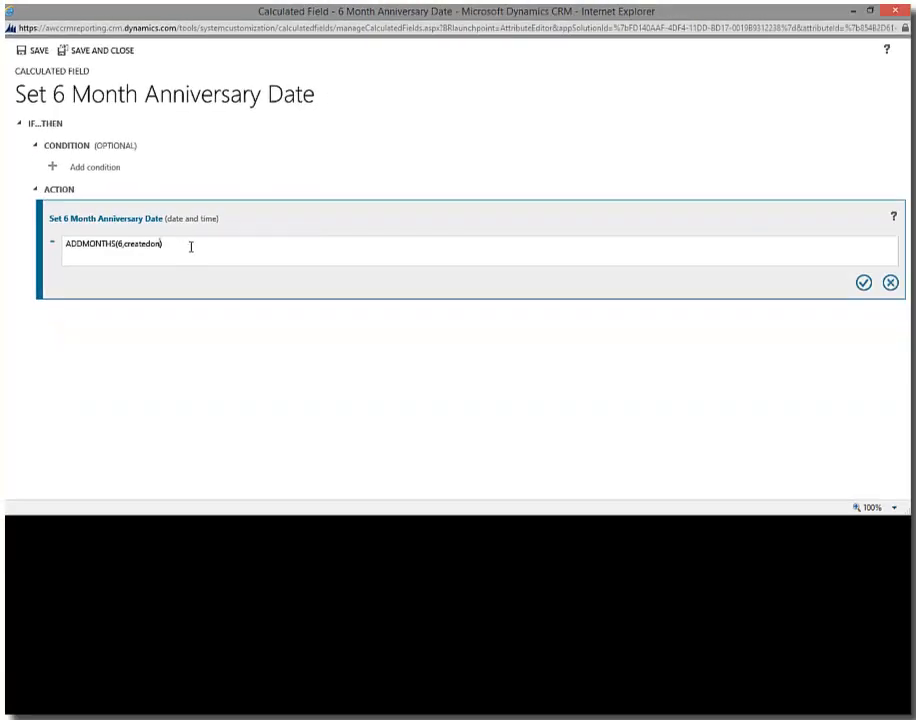
pyautogui.moveTo(850, 296)
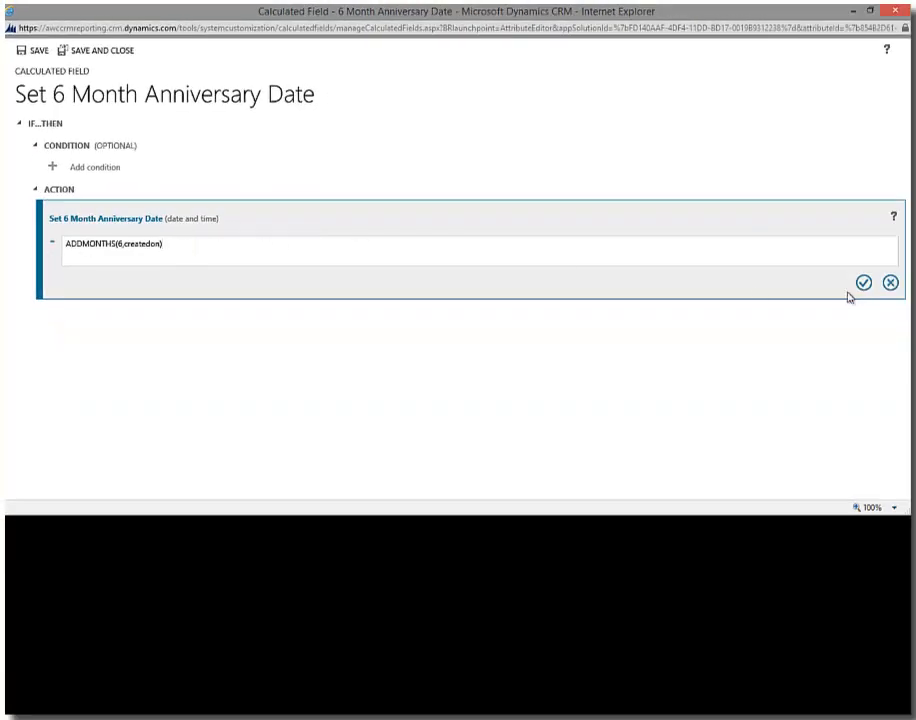
pyautogui.moveTo(888, 282)
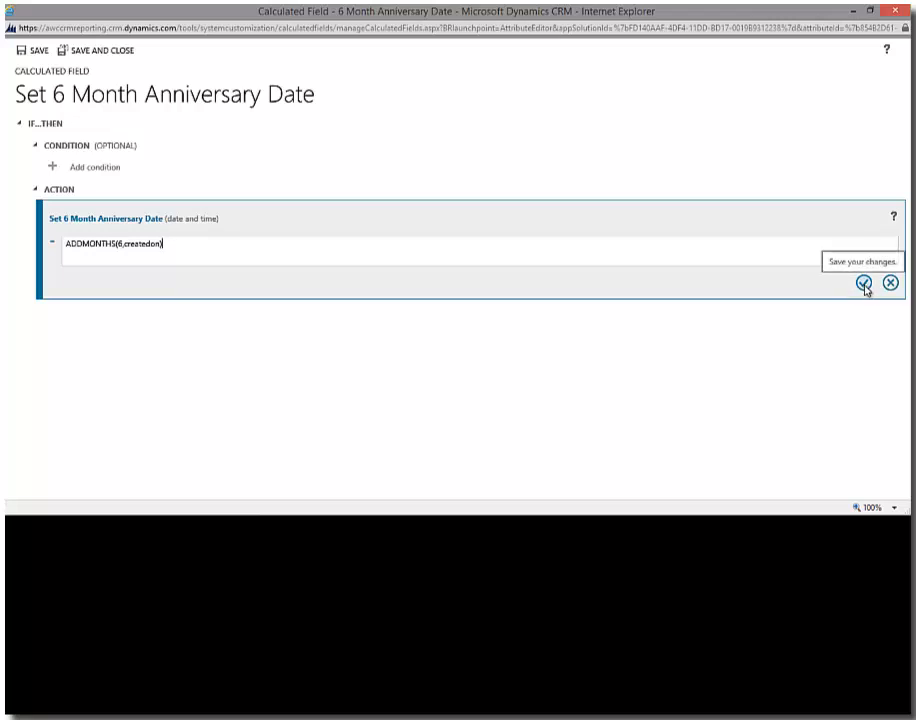
# - Confirm the ADDMONTHS(6, createdon) action and save and close the calculation definition
pyautogui.click(882, 284)
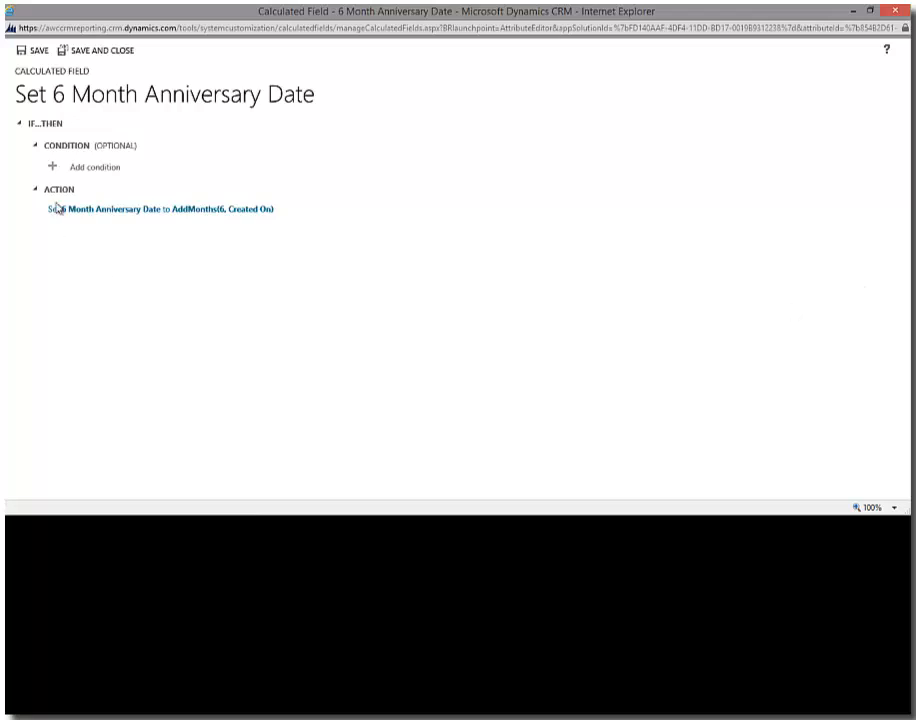
pyautogui.click(100, 50)
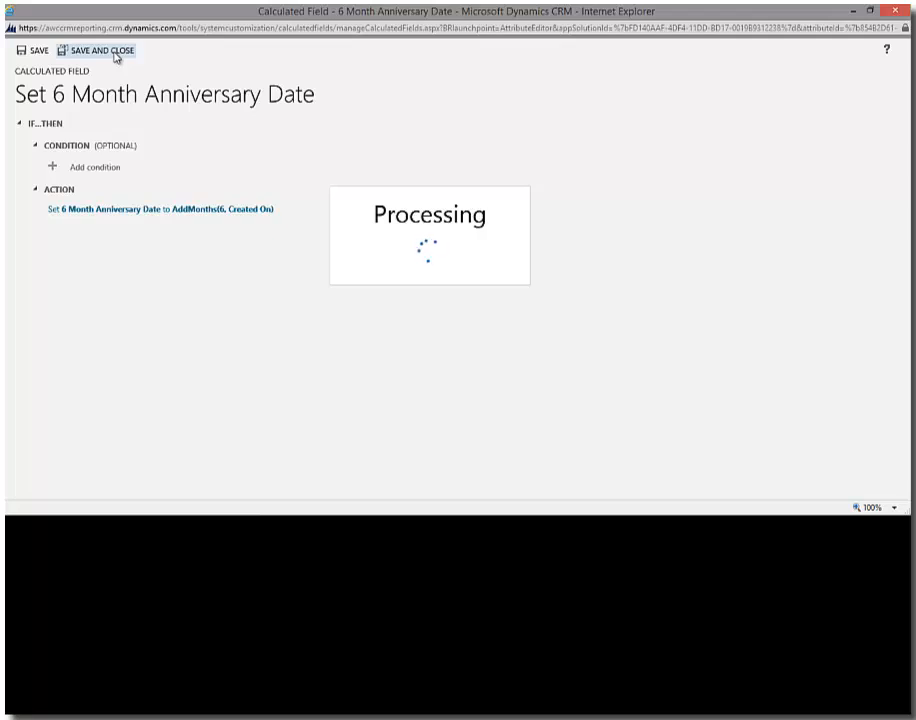
pyautogui.click(108, 50)
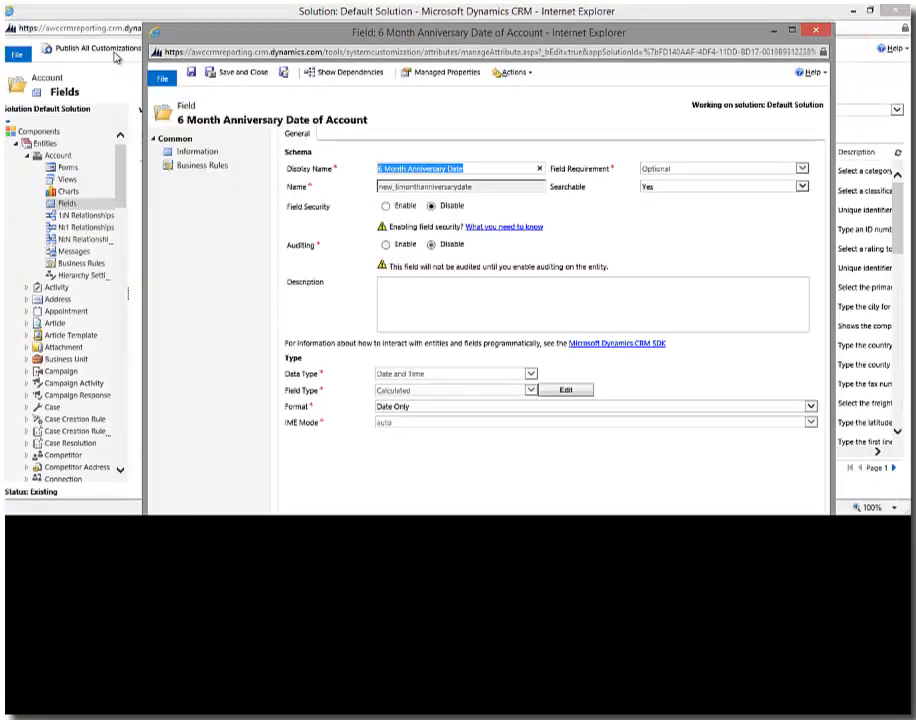
pyautogui.moveTo(162, 80)
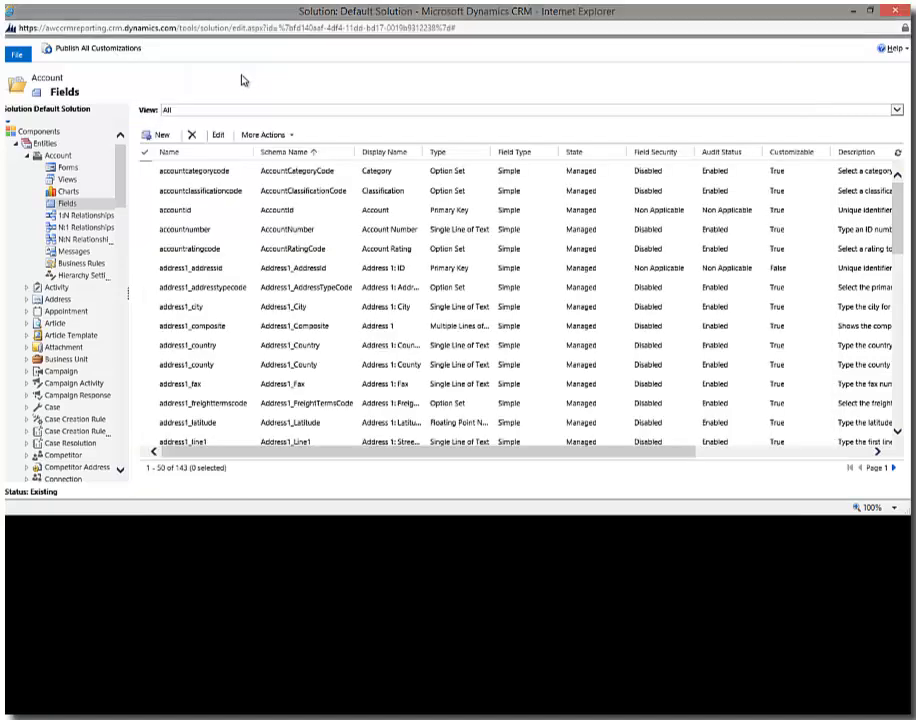
pyautogui.moveTo(64, 168)
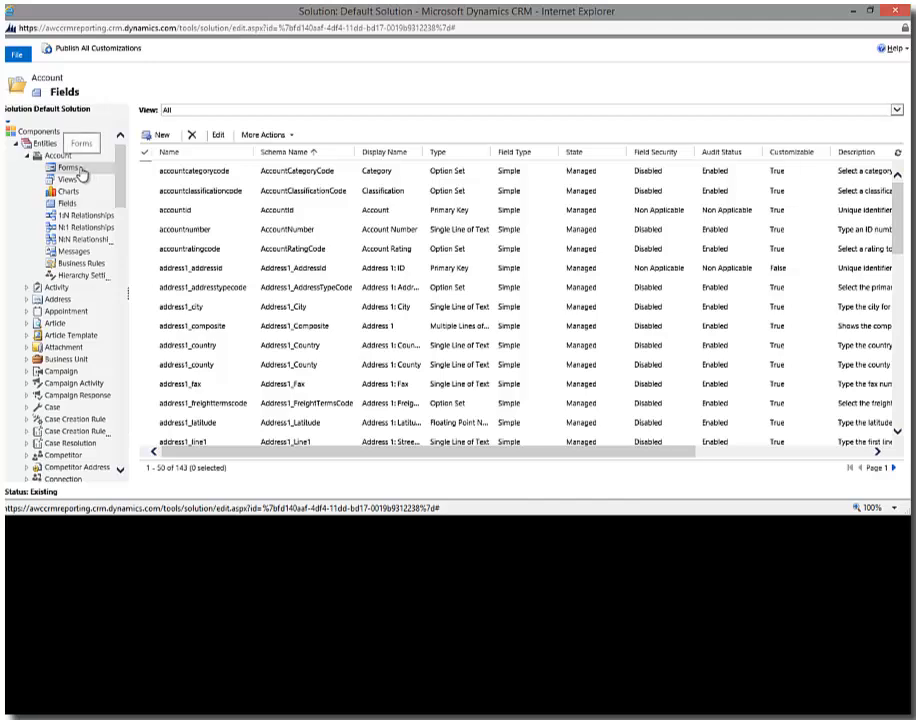
# - Locate the main Account form in the entity's form list and launch its editor
pyautogui.click(64, 166)
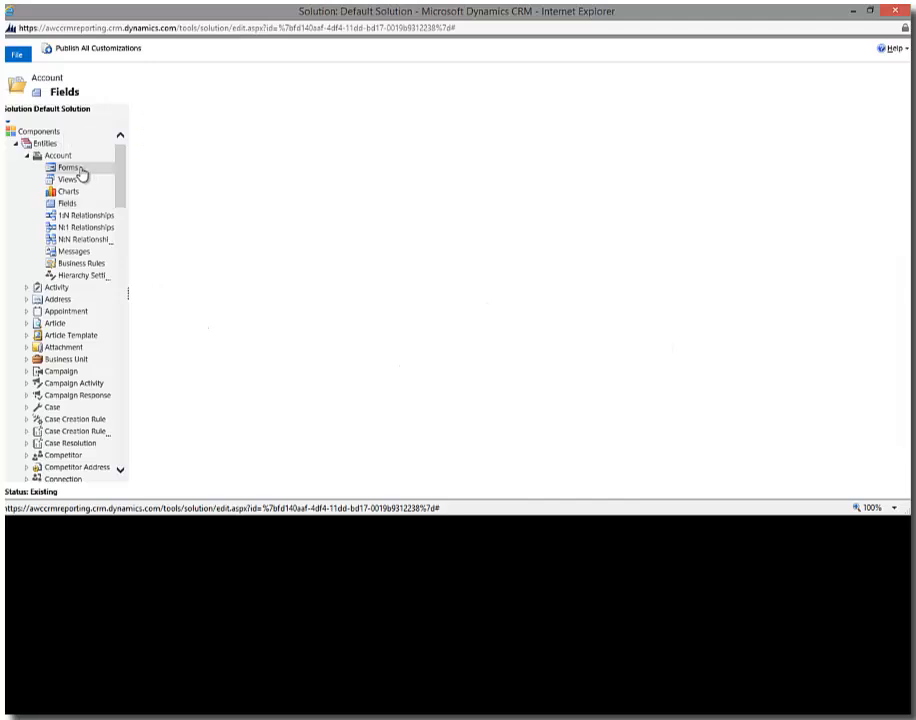
pyautogui.moveTo(82, 174)
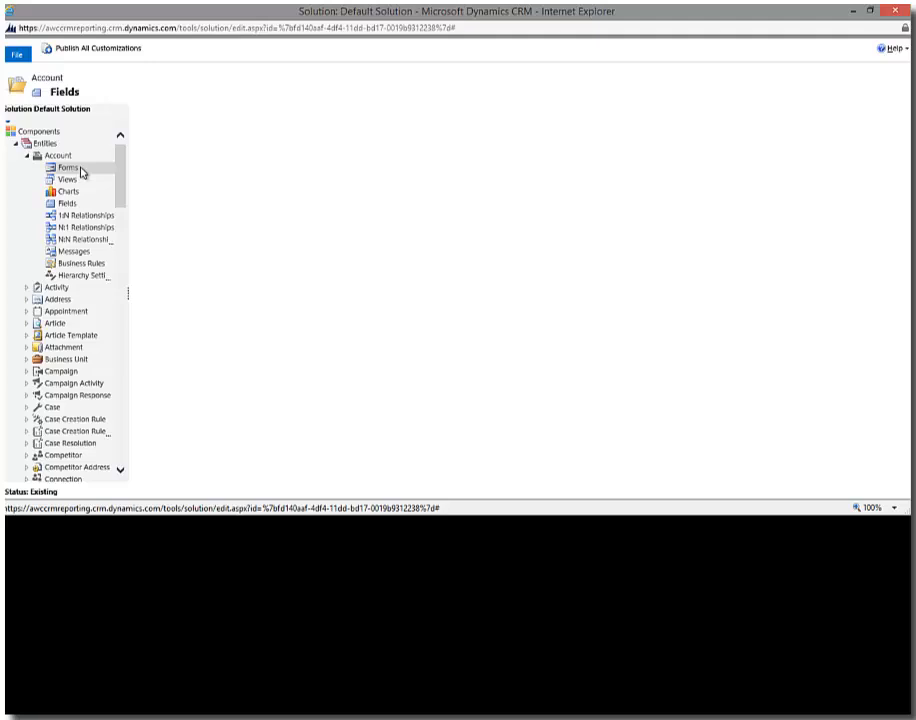
pyautogui.click(66, 168)
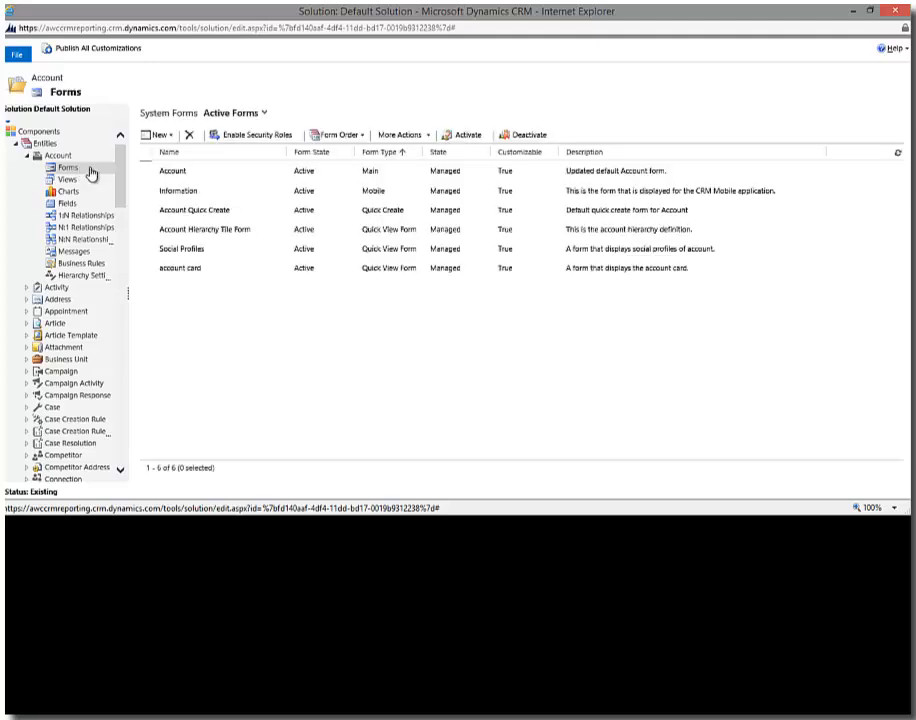
pyautogui.click(172, 170)
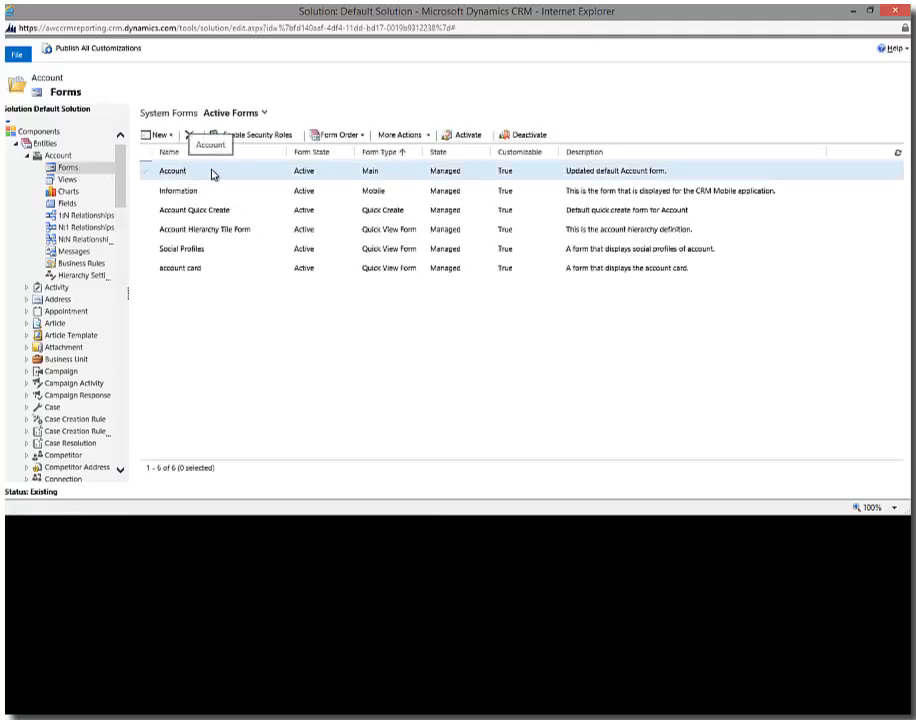
pyautogui.click(172, 170)
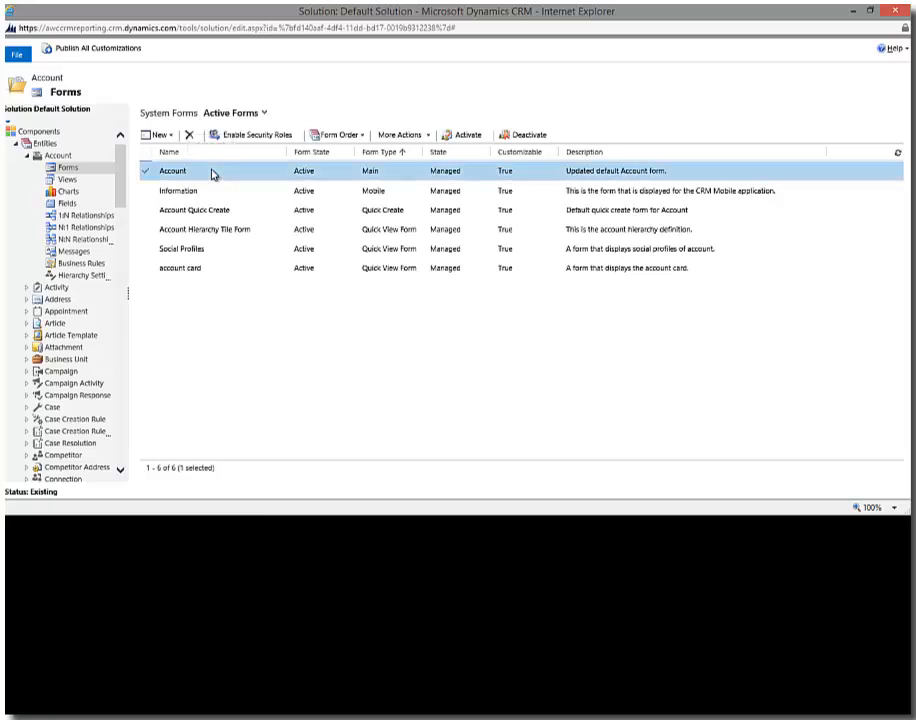
pyautogui.doubleClick(172, 170)
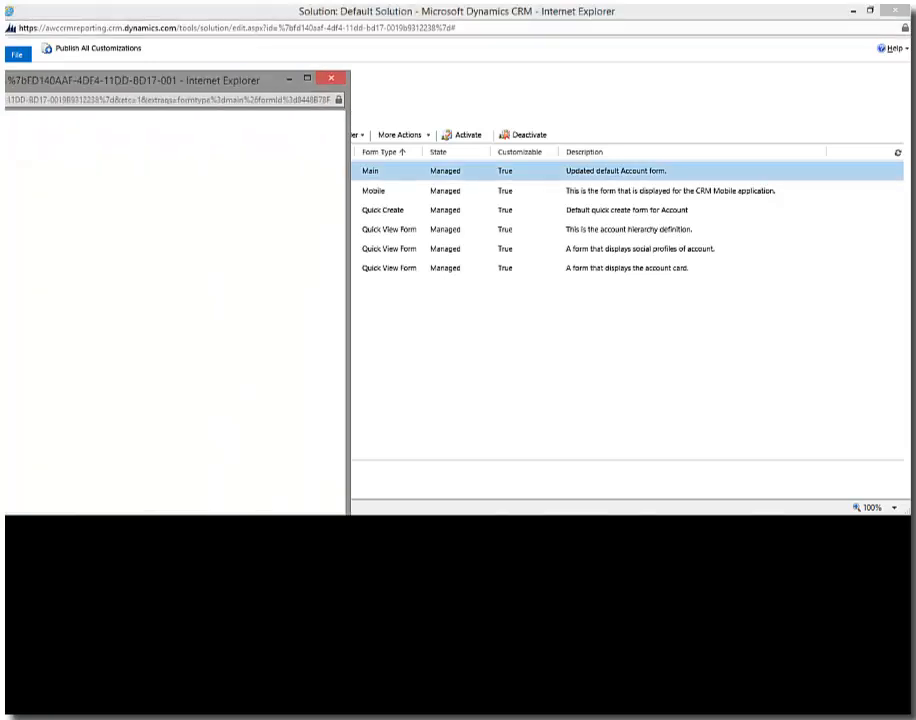
# - Drag 6 Month Anniversary Date from Field Explorer to just below Account Name
pyautogui.doubleClick(370, 172)
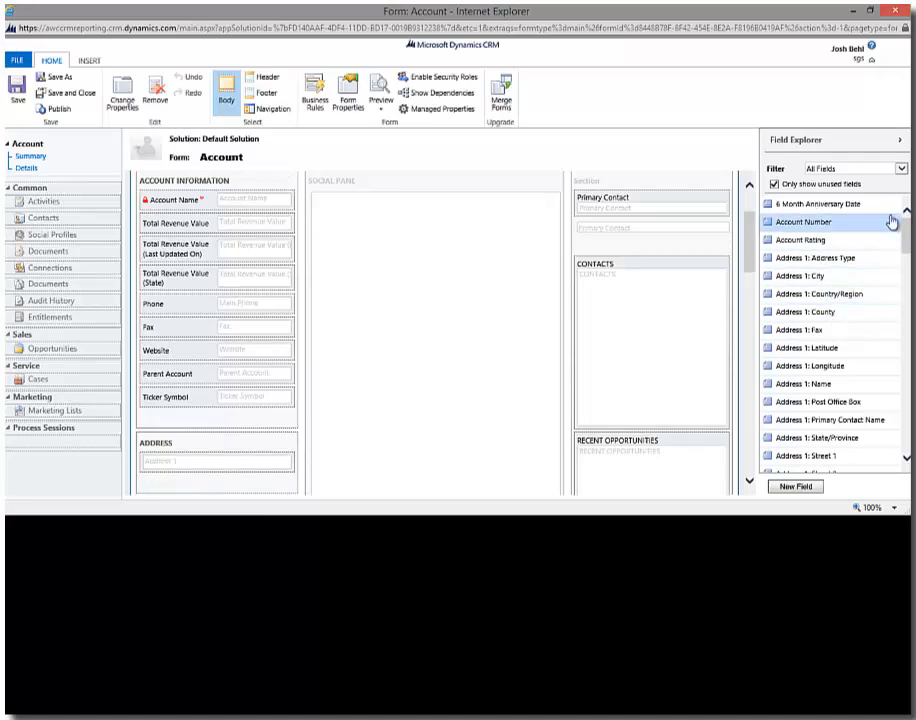
pyautogui.moveTo(816, 204)
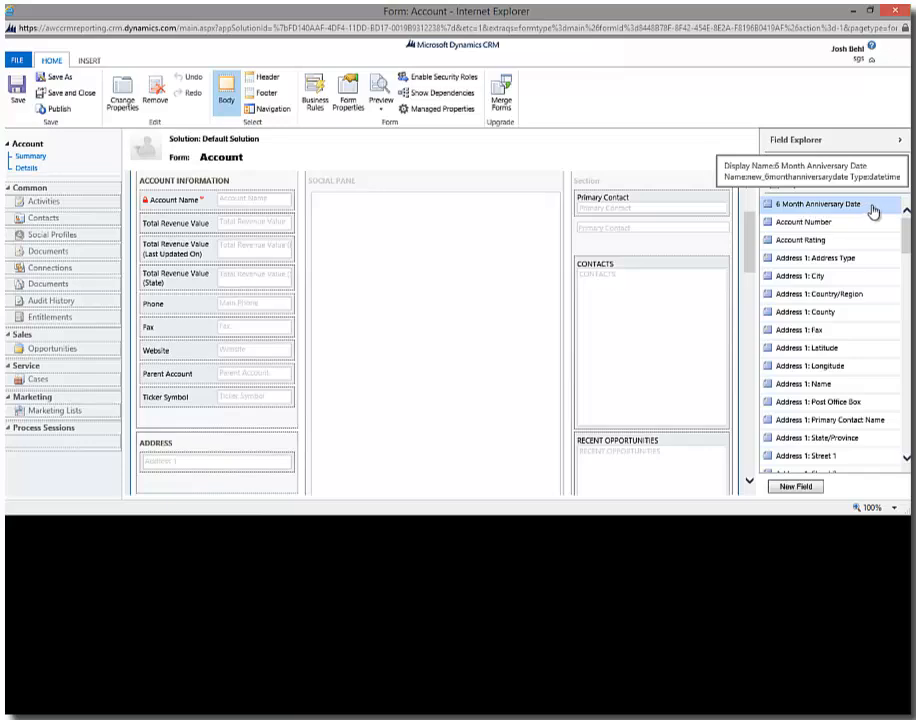
pyautogui.moveTo(830, 204); pyautogui.dragTo(216, 222)
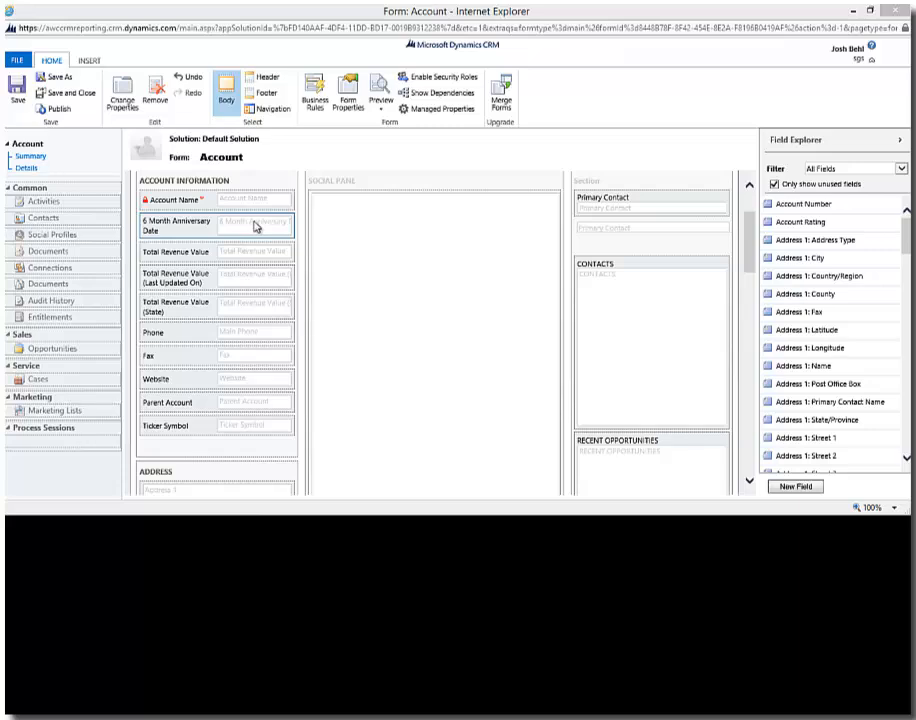
# - Mark the 6 Month Anniversary Date field as read-only in its Field Properties
pyautogui.doubleClick(216, 224)
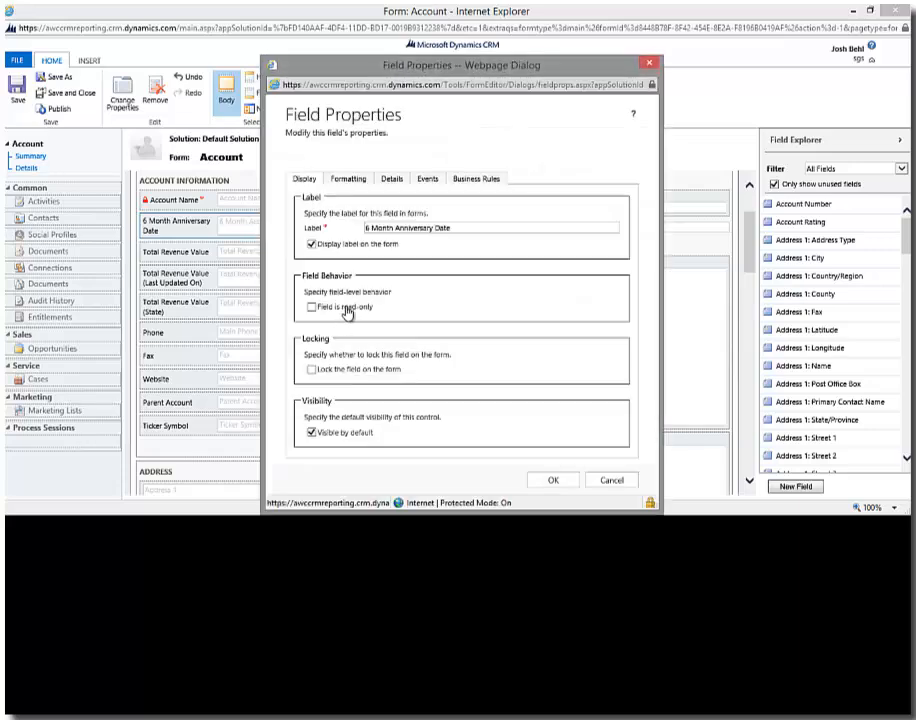
pyautogui.click(312, 308)
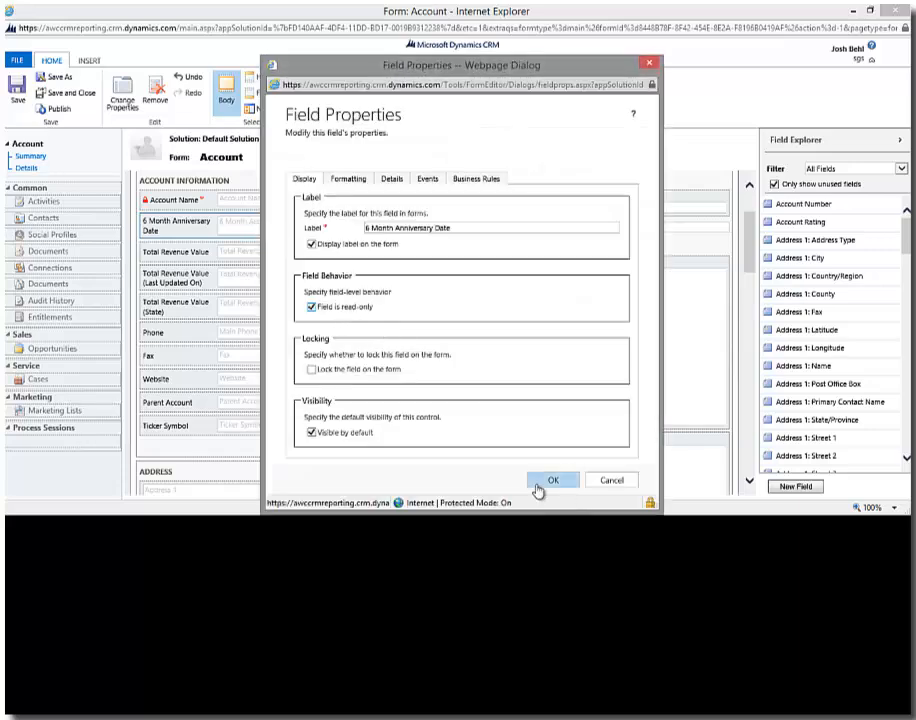
pyautogui.click(552, 480)
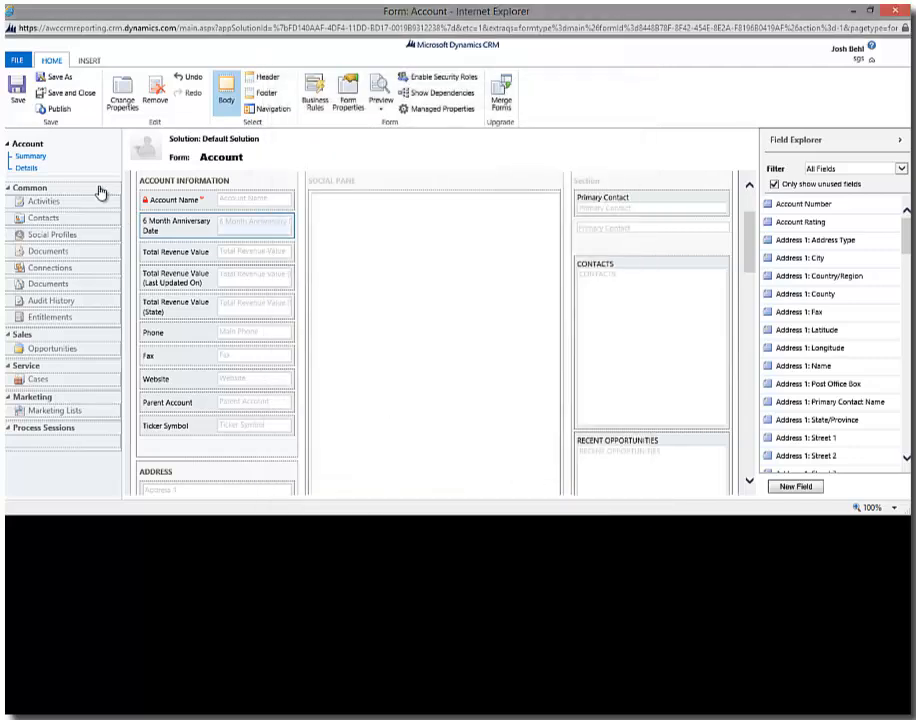
pyautogui.click(68, 92)
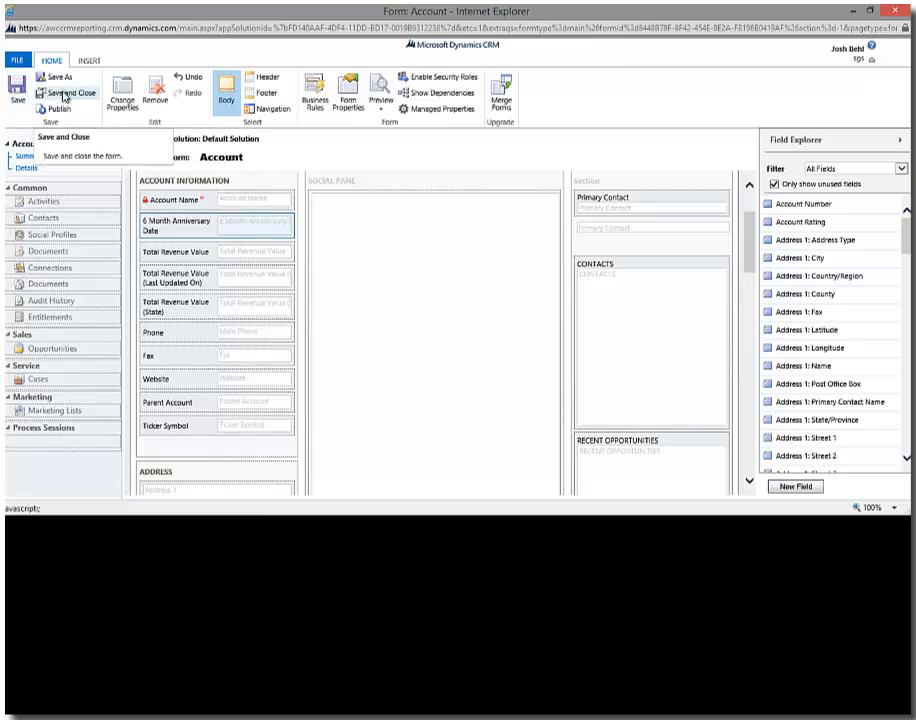
# - Save and close the form editor, publish the Account customizations and close the solution
pyautogui.click(64, 92)
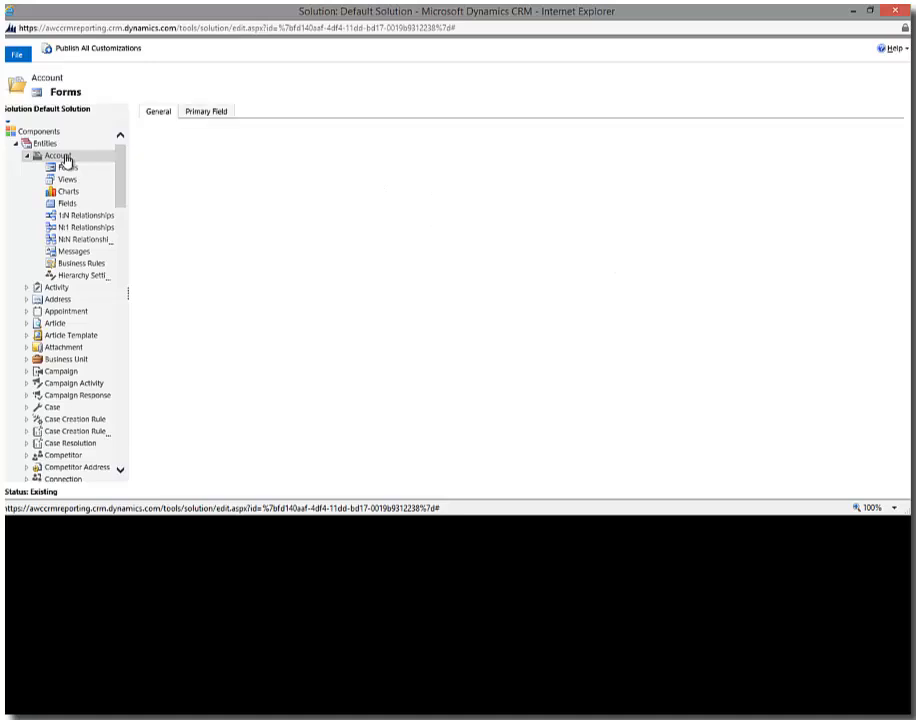
pyautogui.moveTo(66, 164)
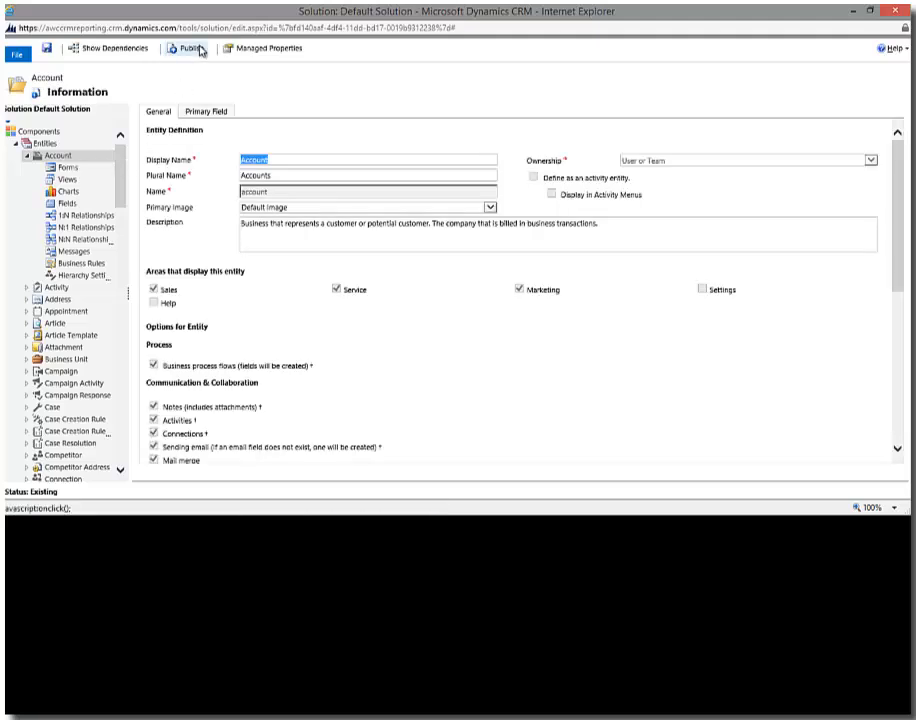
pyautogui.click(188, 48)
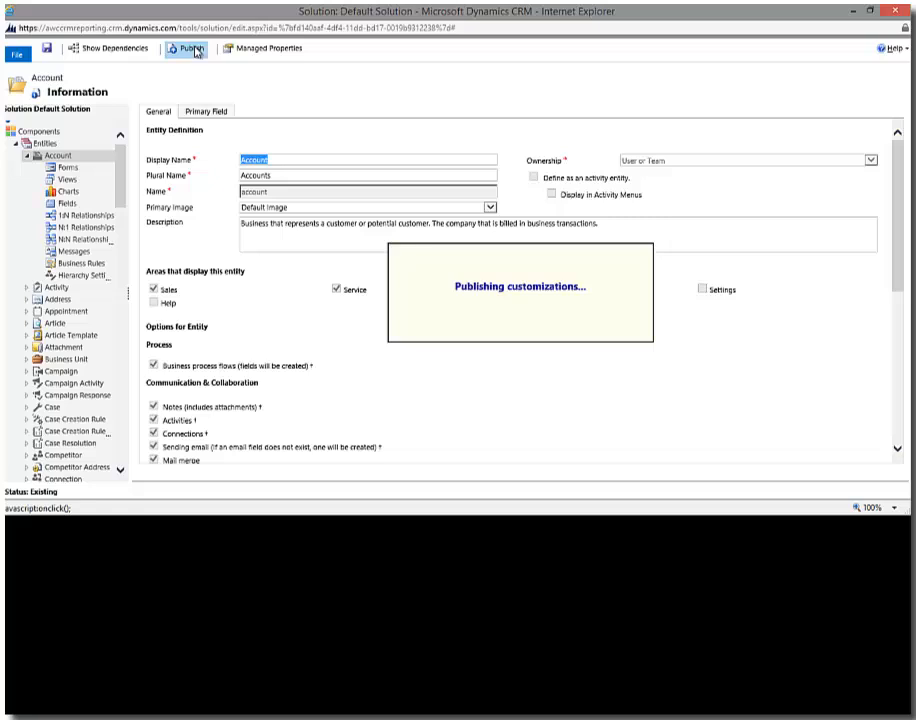
pyautogui.click(188, 48)
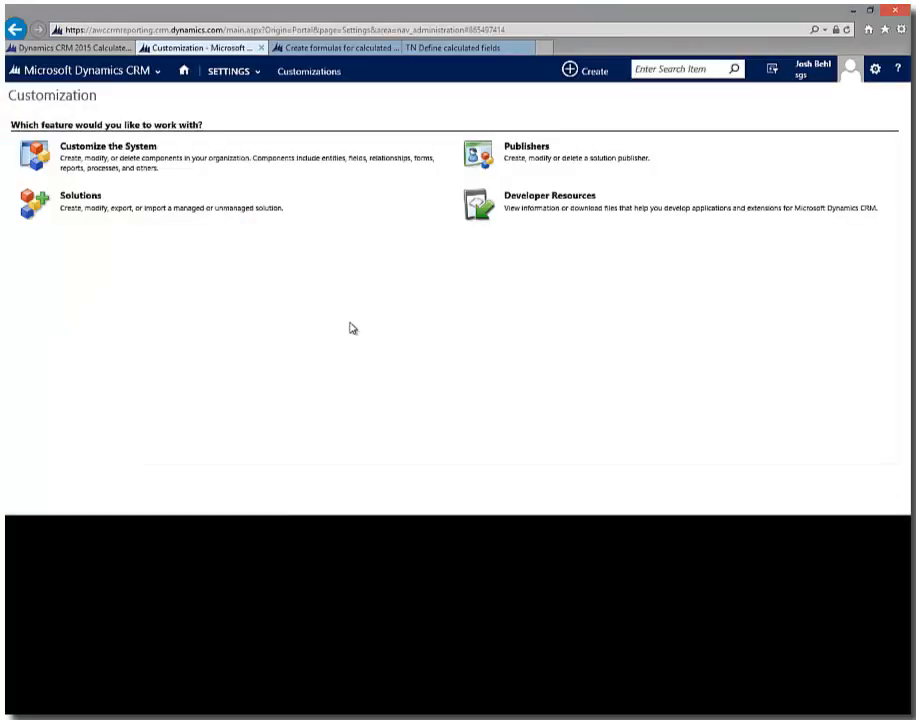
pyautogui.moveTo(328, 316)
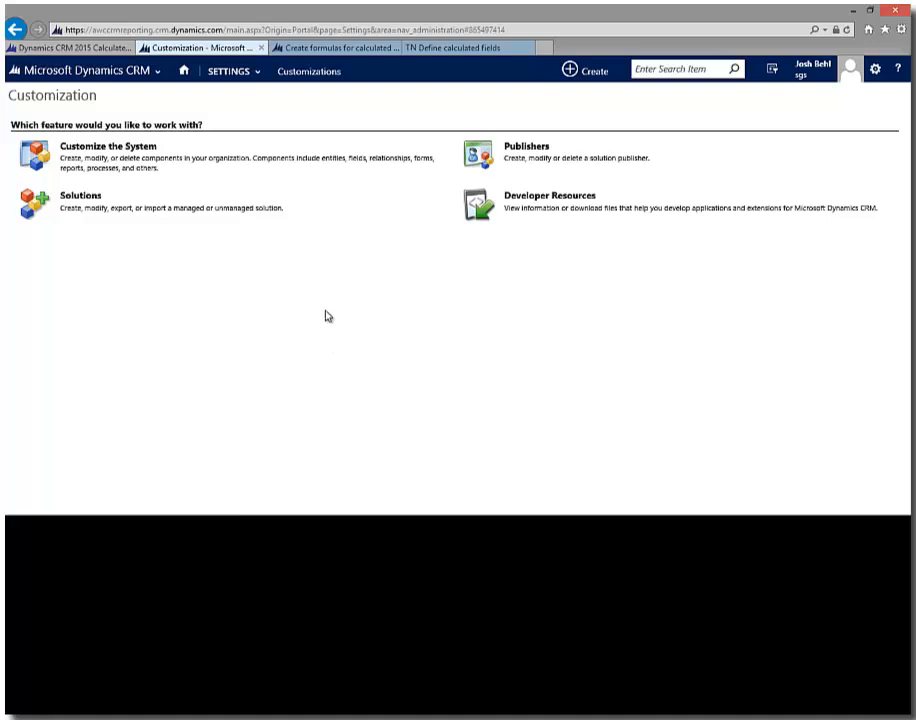
pyautogui.moveTo(136, 122)
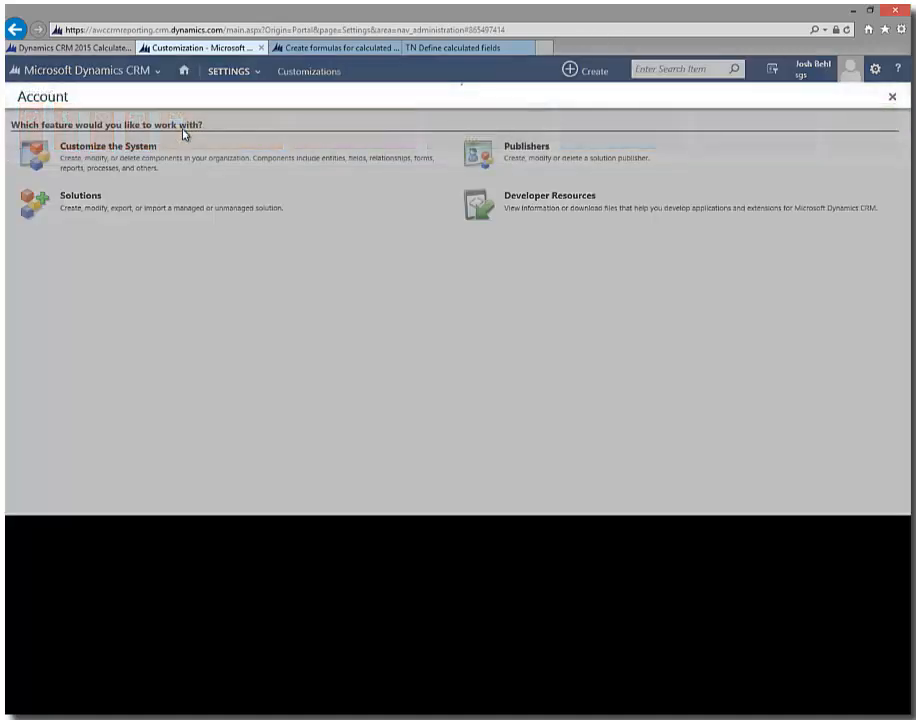
pyautogui.moveTo(104, 136)
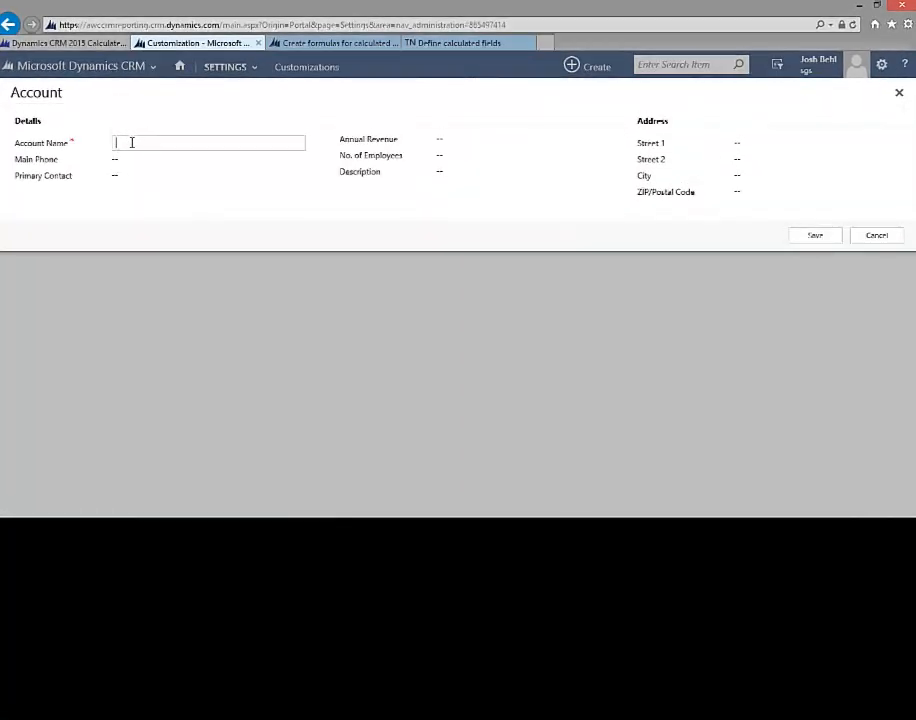
# - Save a quick-create account named 'SGS Testing, Inc.'
pyautogui.write('SGS')
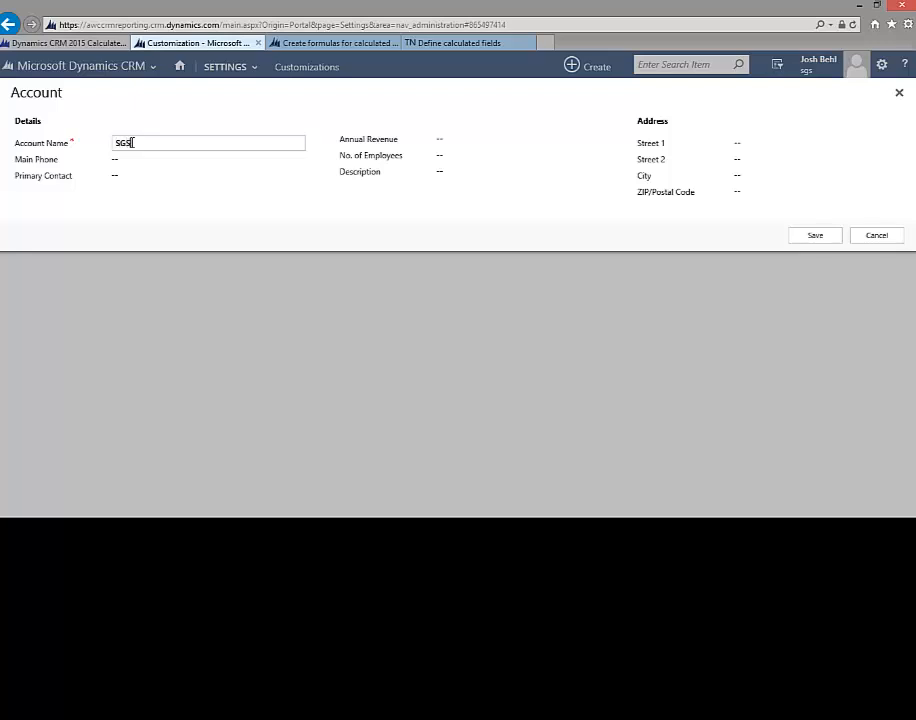
pyautogui.write('Testing, In')
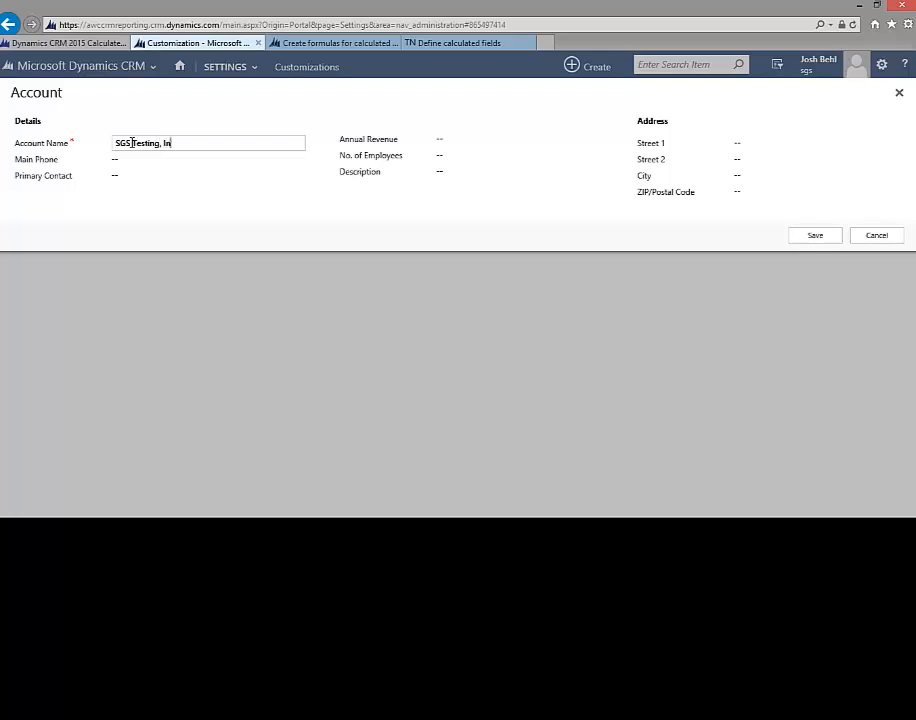
pyautogui.write('c.')
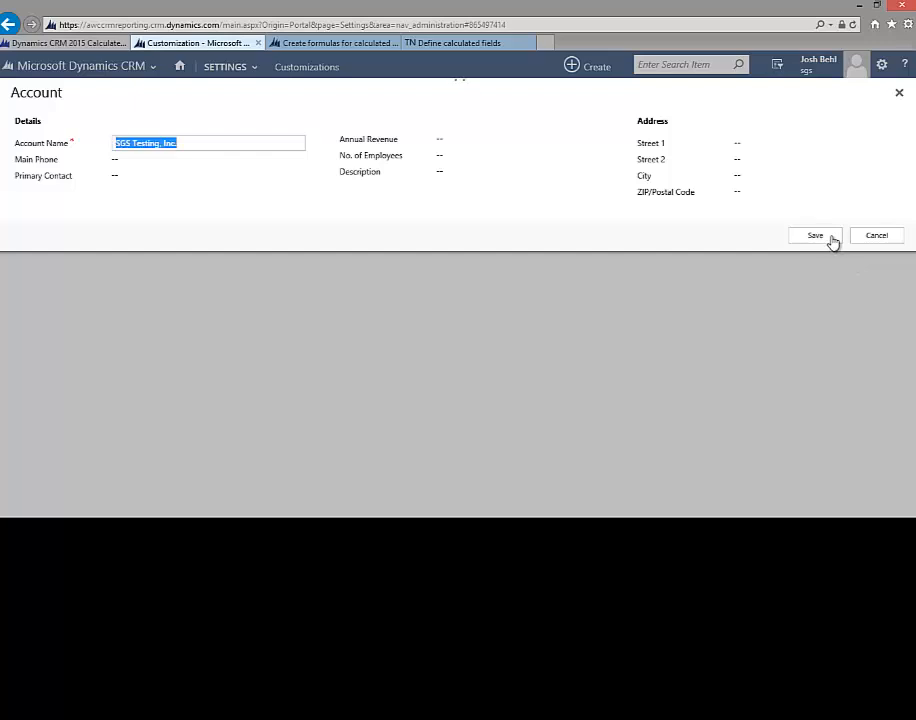
pyautogui.click(816, 236)
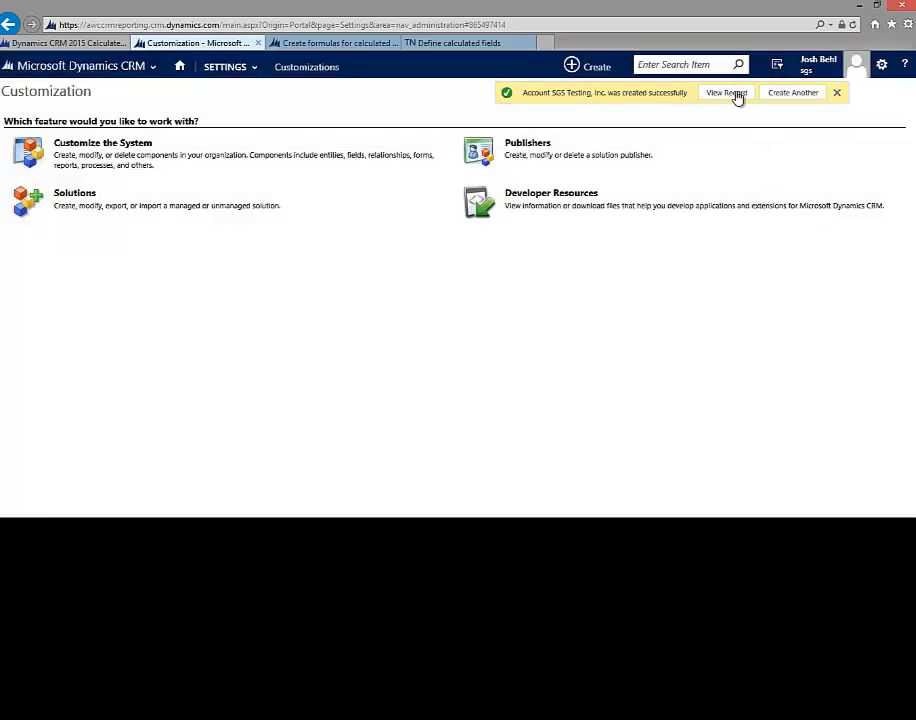
# - View the SGS Testing, Inc. record and confirm the locked 6 Month Anniversary Date reads 6/30/2015
pyautogui.click(724, 92)
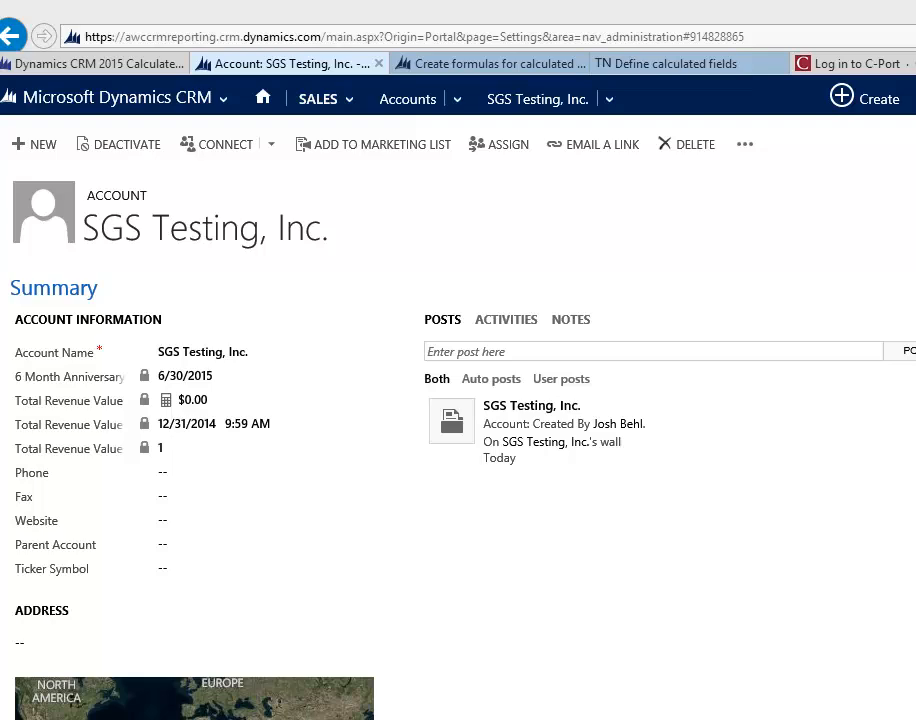
pyautogui.click(190, 376)
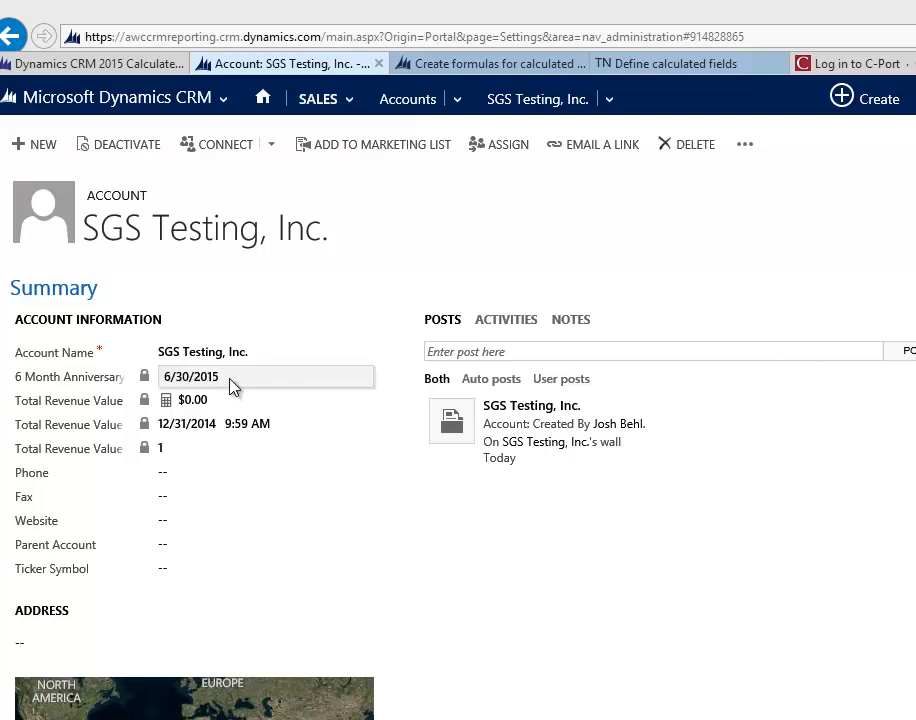